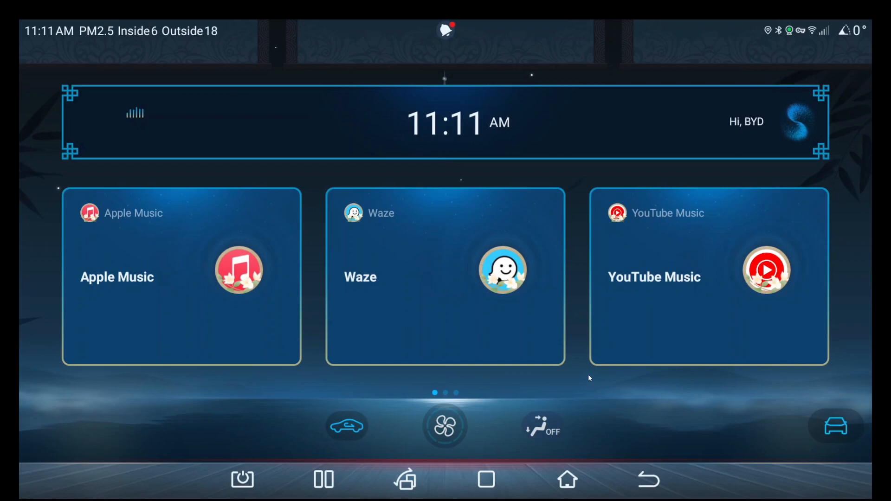
Swipe to the launcher's app page and launch Aurora Store.
scroll("left", 3)
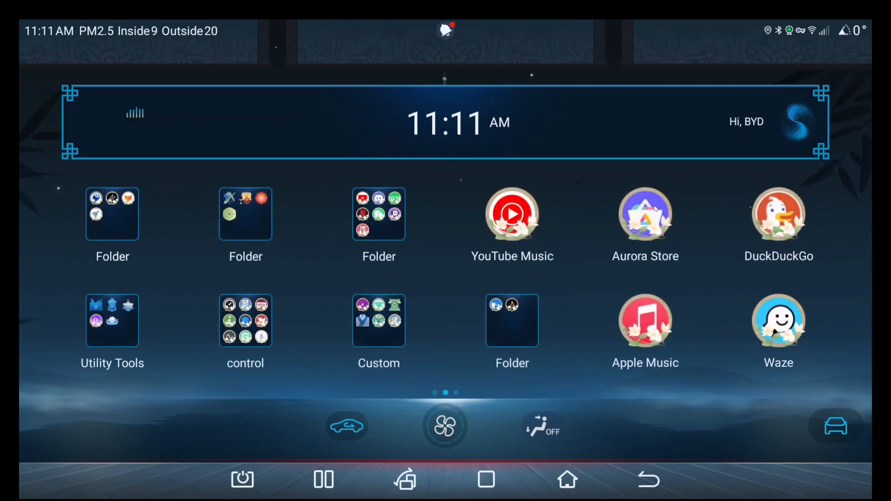
left_click(644, 214)
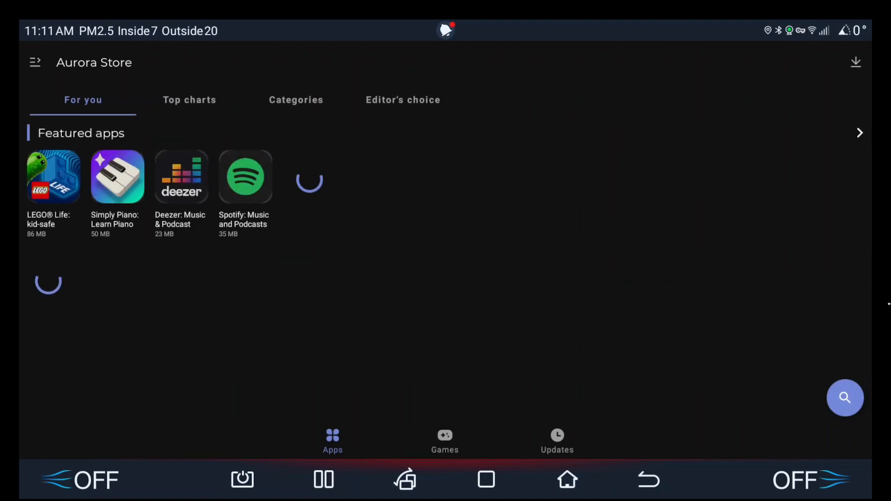
Search Aurora Store for 'Google', install the Google app, and return to the home screen.
left_click(845, 398)
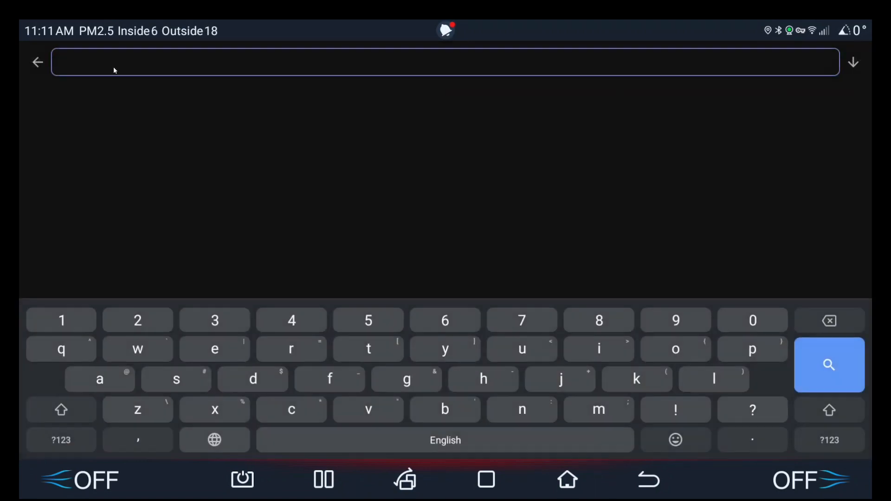
type("Google")
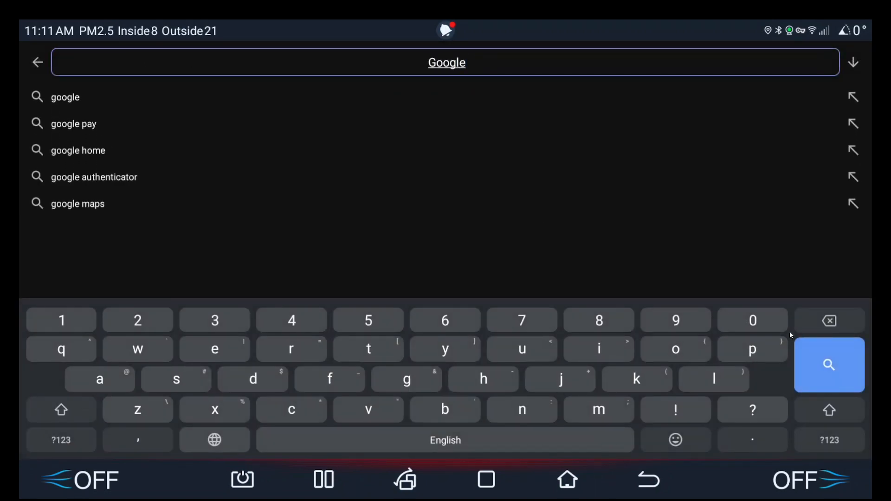
left_click(829, 365)
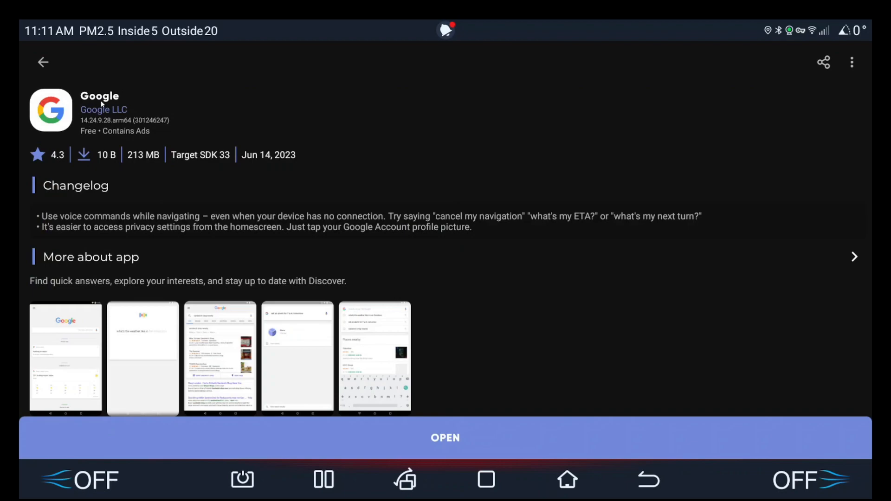
mouse_move(424, 437)
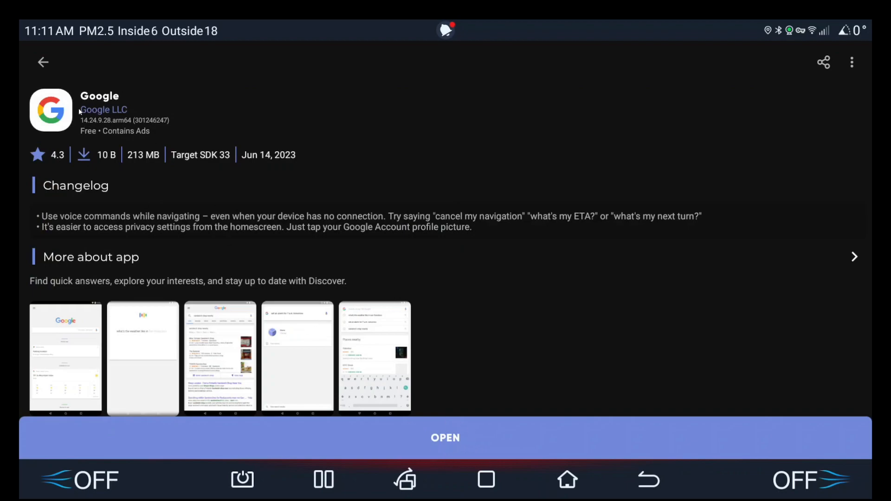
left_click(567, 479)
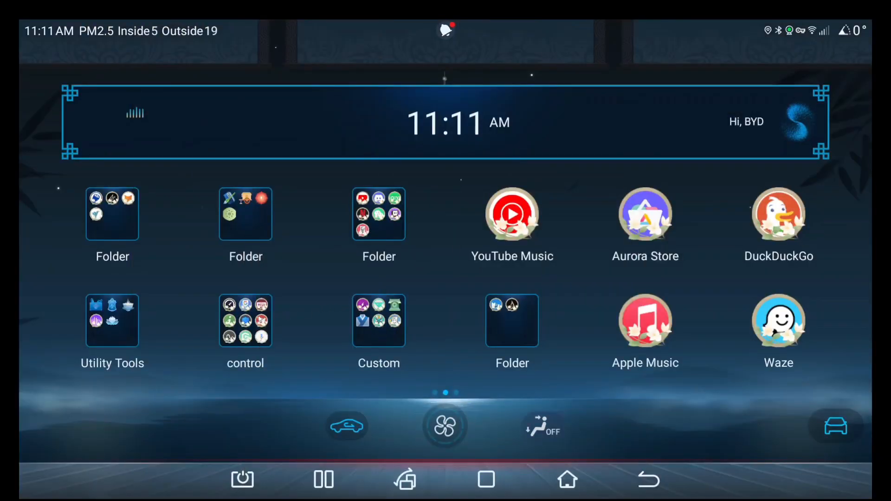
left_click(245, 321)
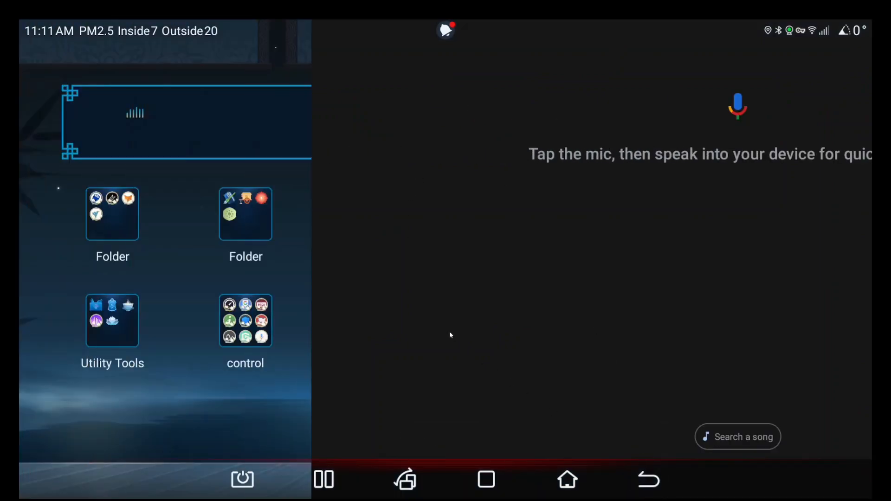
left_click(245, 321)
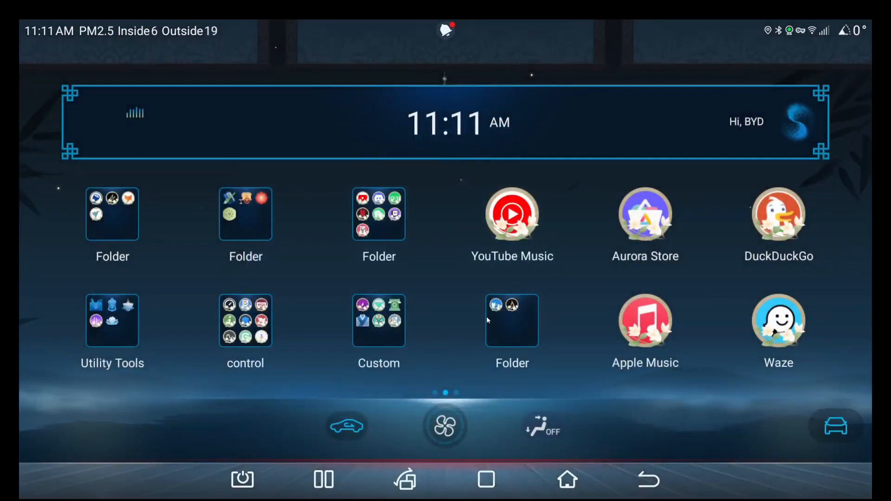
left_click(112, 320)
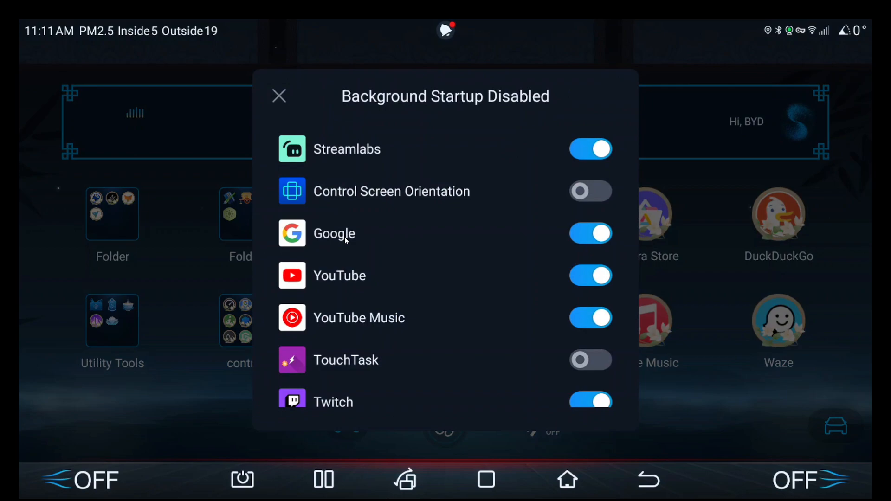
Switch Google's toggle in the Background Startup Disabled list, review the list, and close it.
left_click(590, 233)
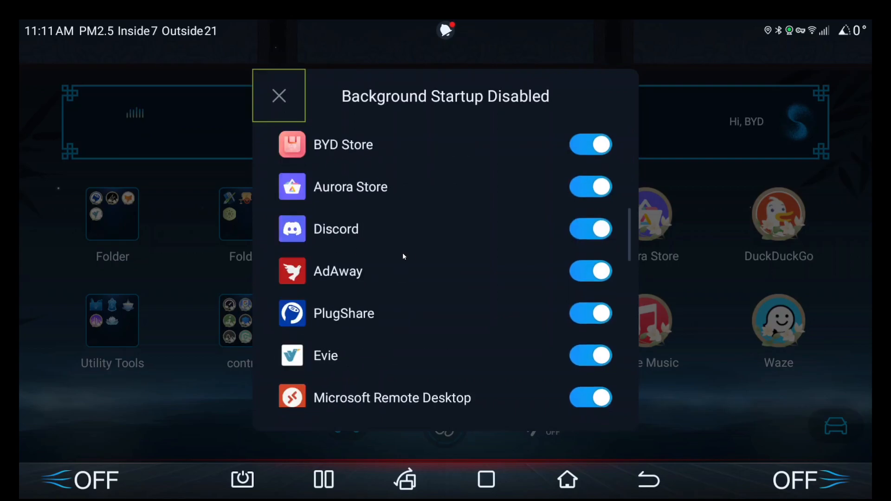
scroll("down", 3)
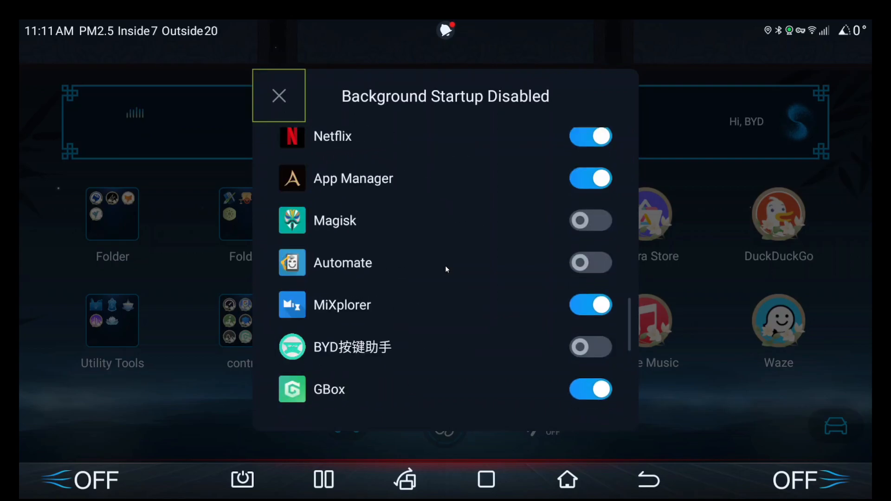
scroll("down", 3)
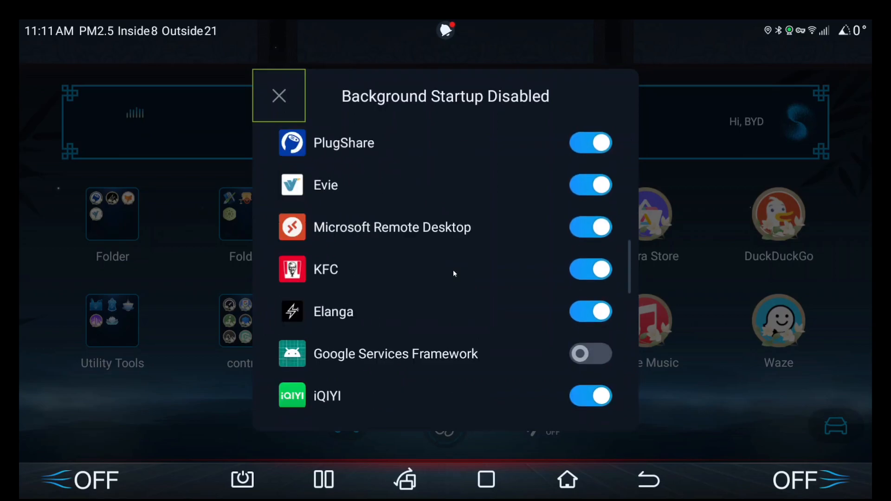
scroll("down", 3)
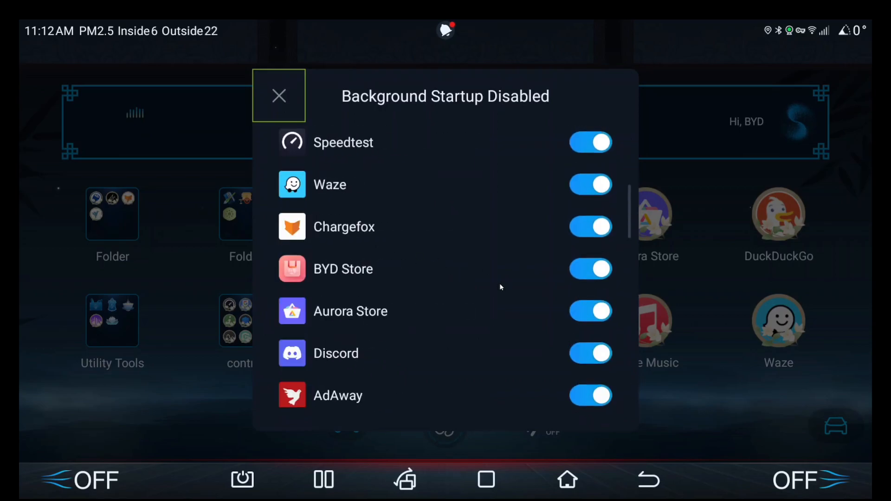
scroll("down", 3)
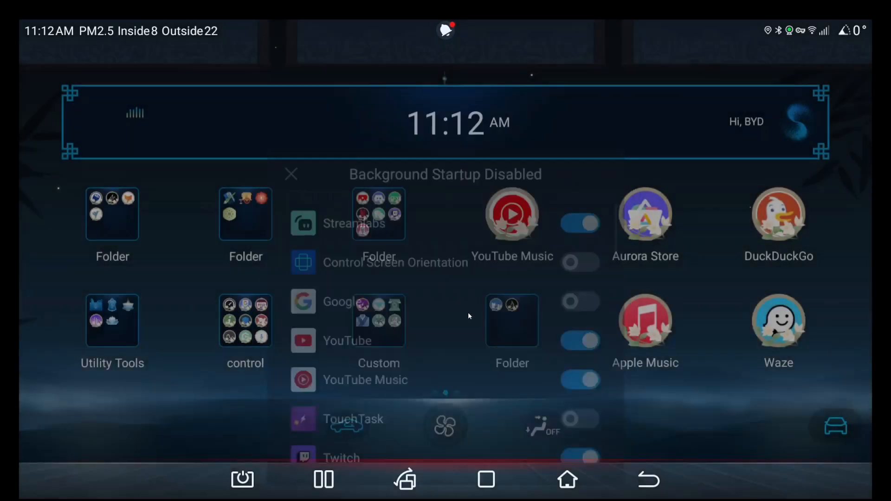
left_click(292, 174)
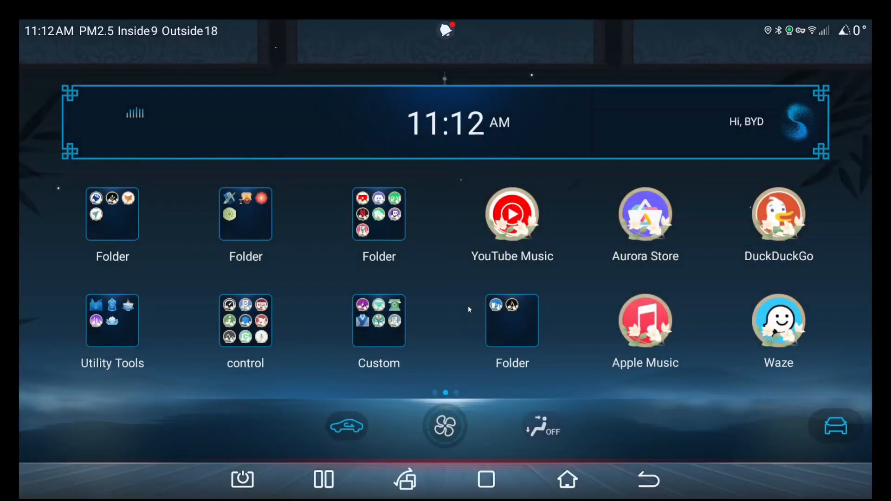